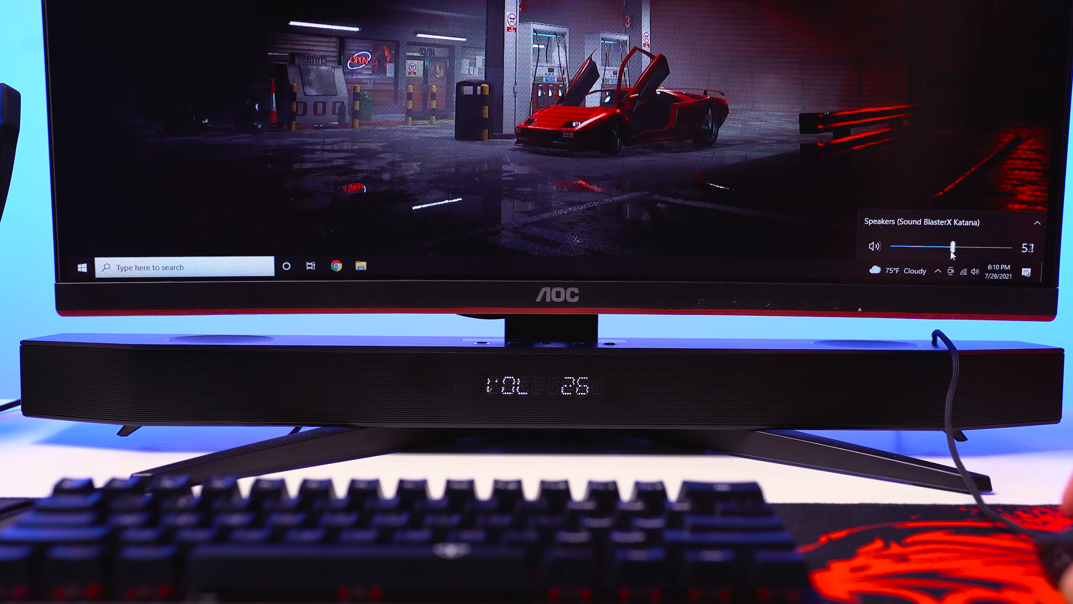
Lower the Speakers (Sound BlasterX Katana) volume slider to 11.
{"action": "left_click_drag", "start_coordinate": [955, 244], "coordinate": [904, 245]}
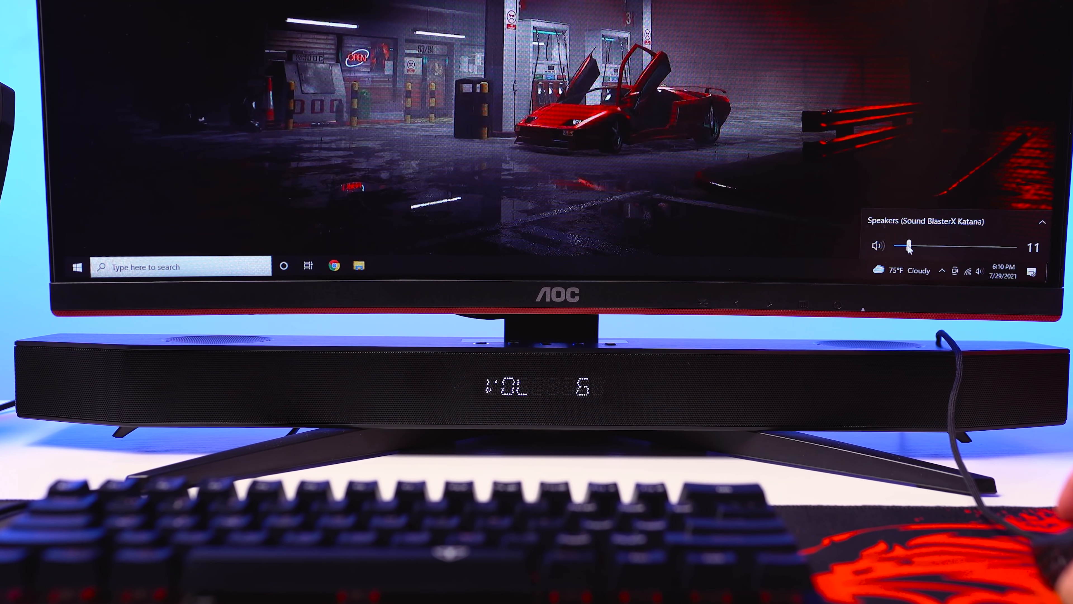